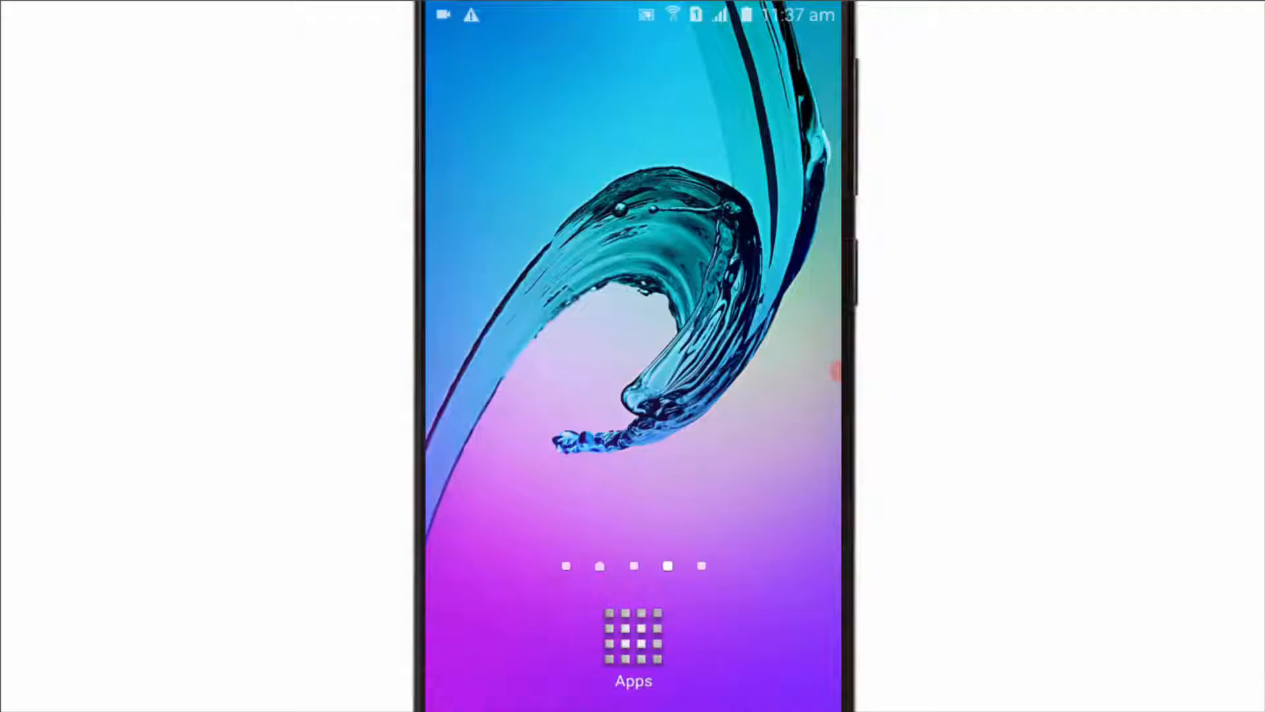
Open the Android app drawer from the home screen Apps icon
left_click(633, 637)
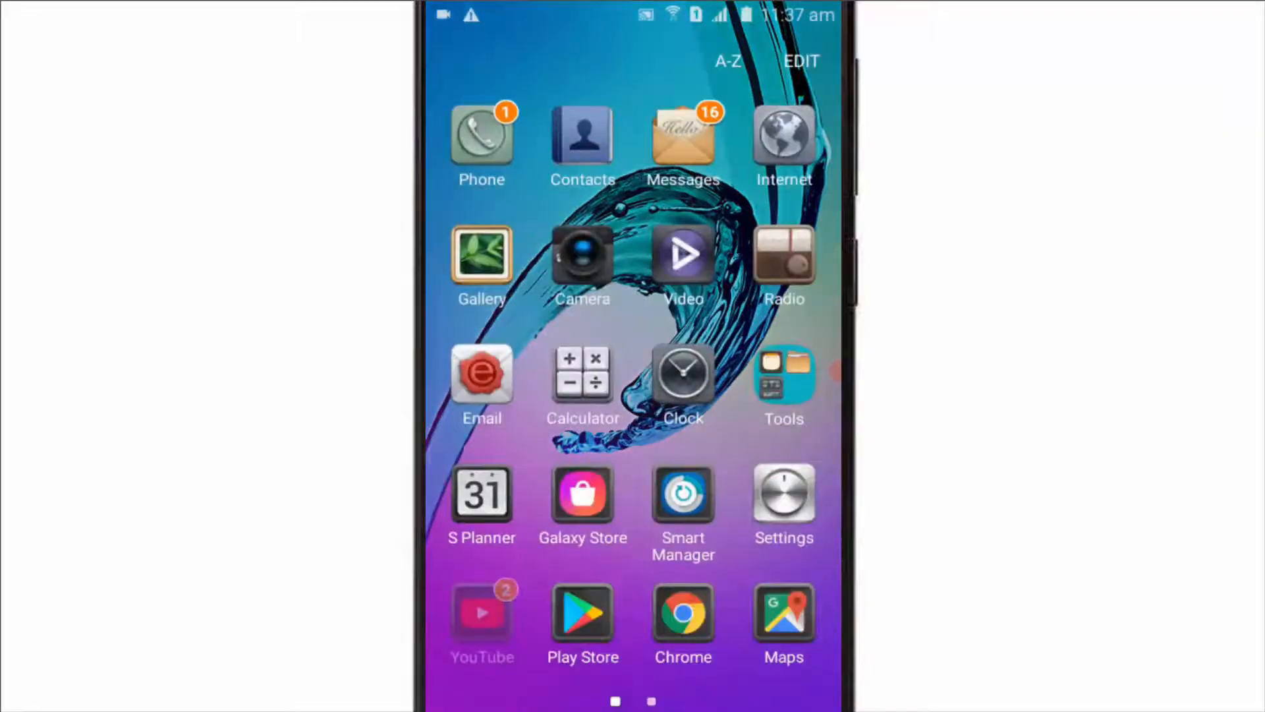
Launch YouTube and start downloading the Simple Henna Mehndi design video
left_click(481, 613)
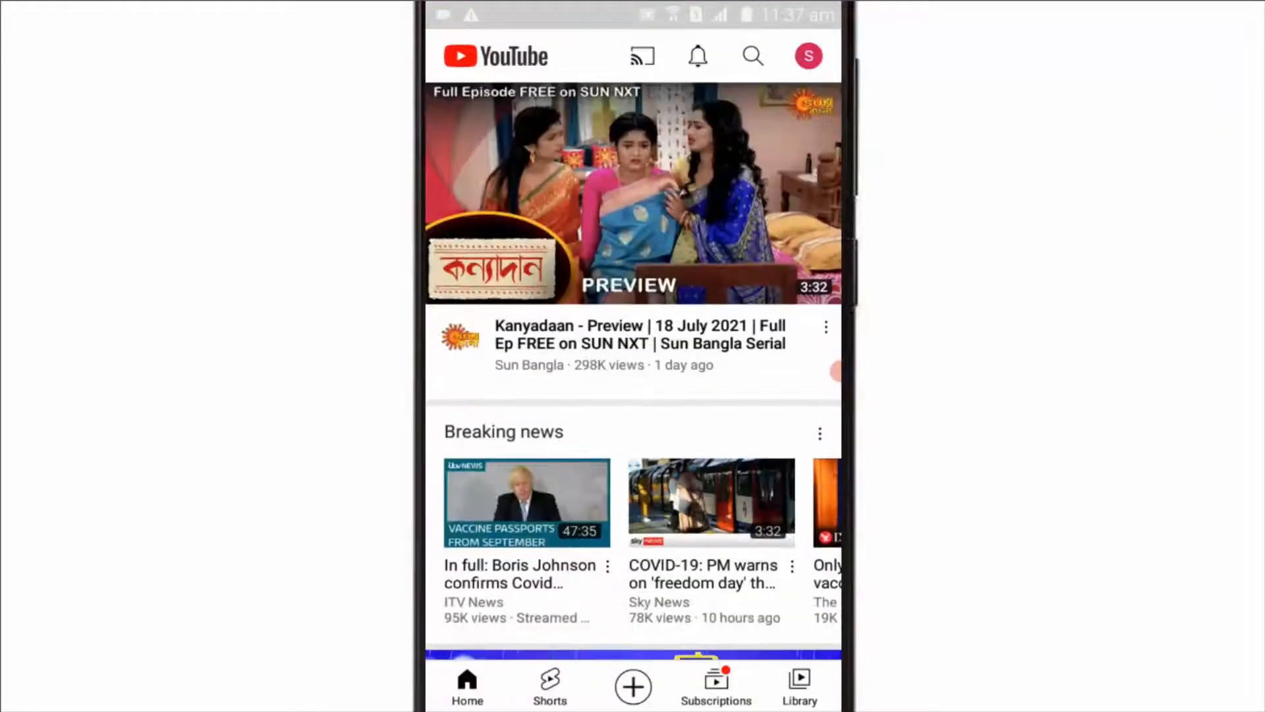
scroll("down", 3)
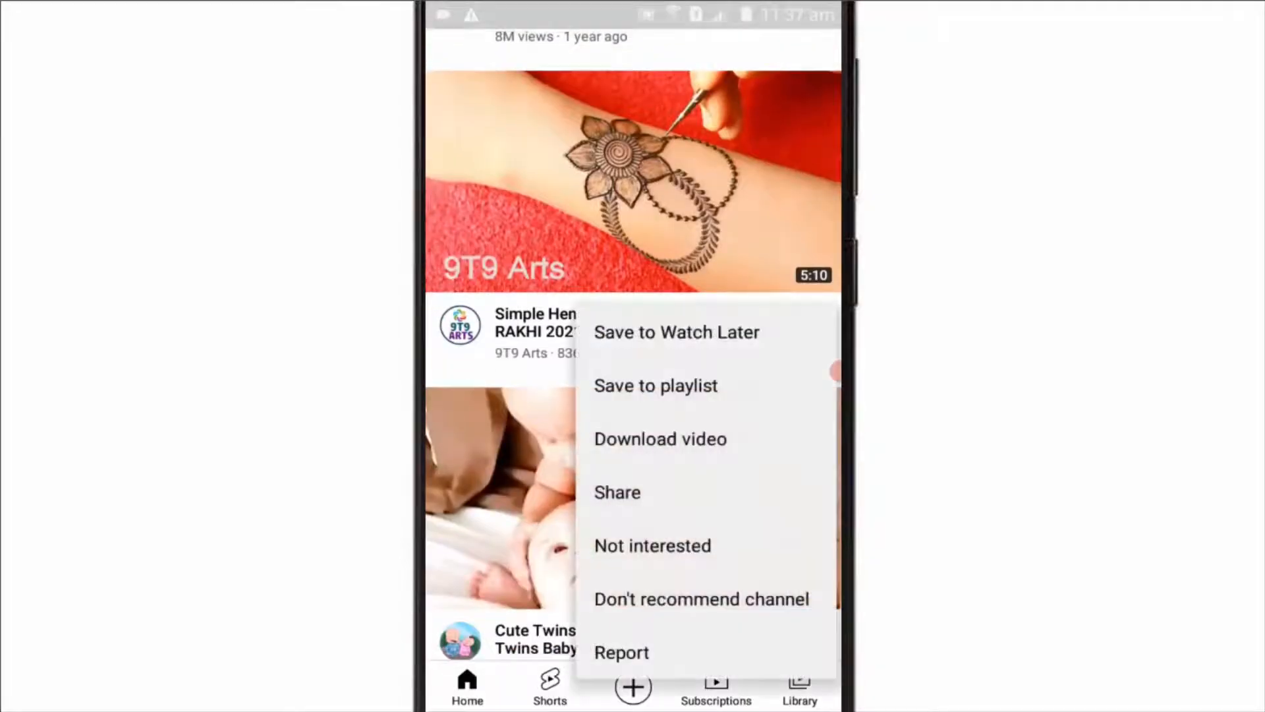
left_click(659, 438)
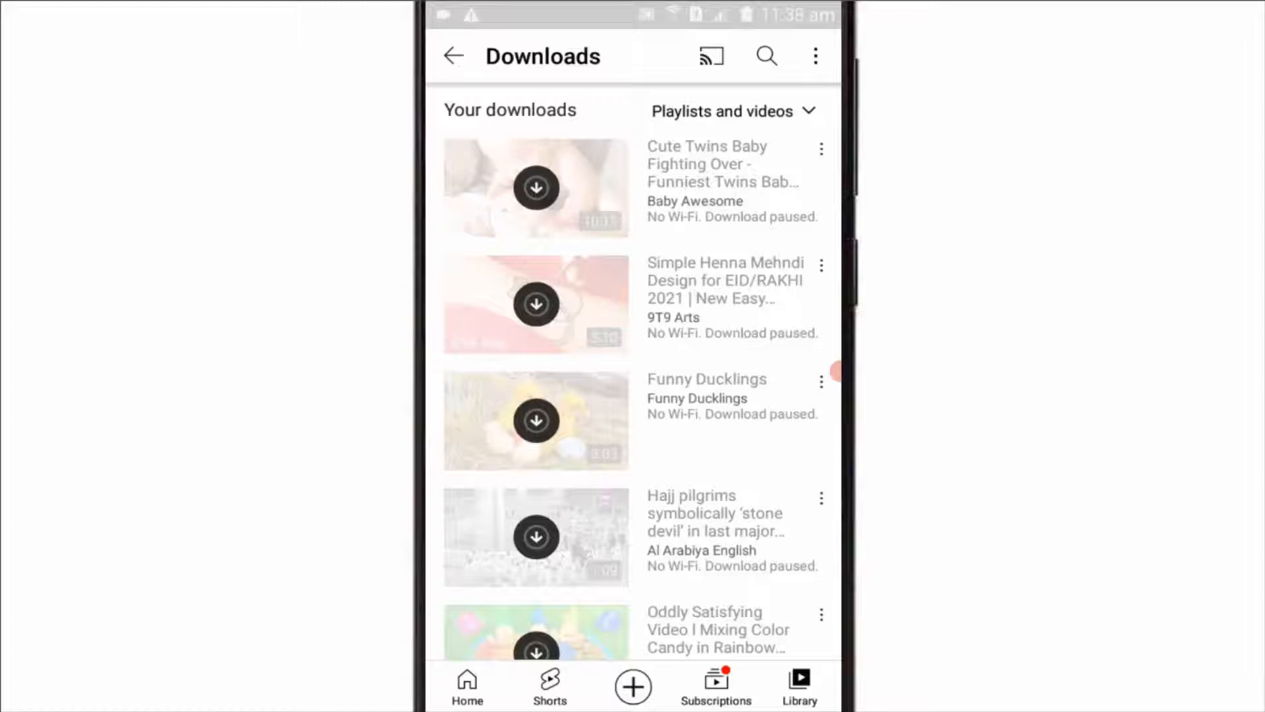
Scroll the paused downloads list, then go back to the YouTube Home feed
scroll("down", 3)
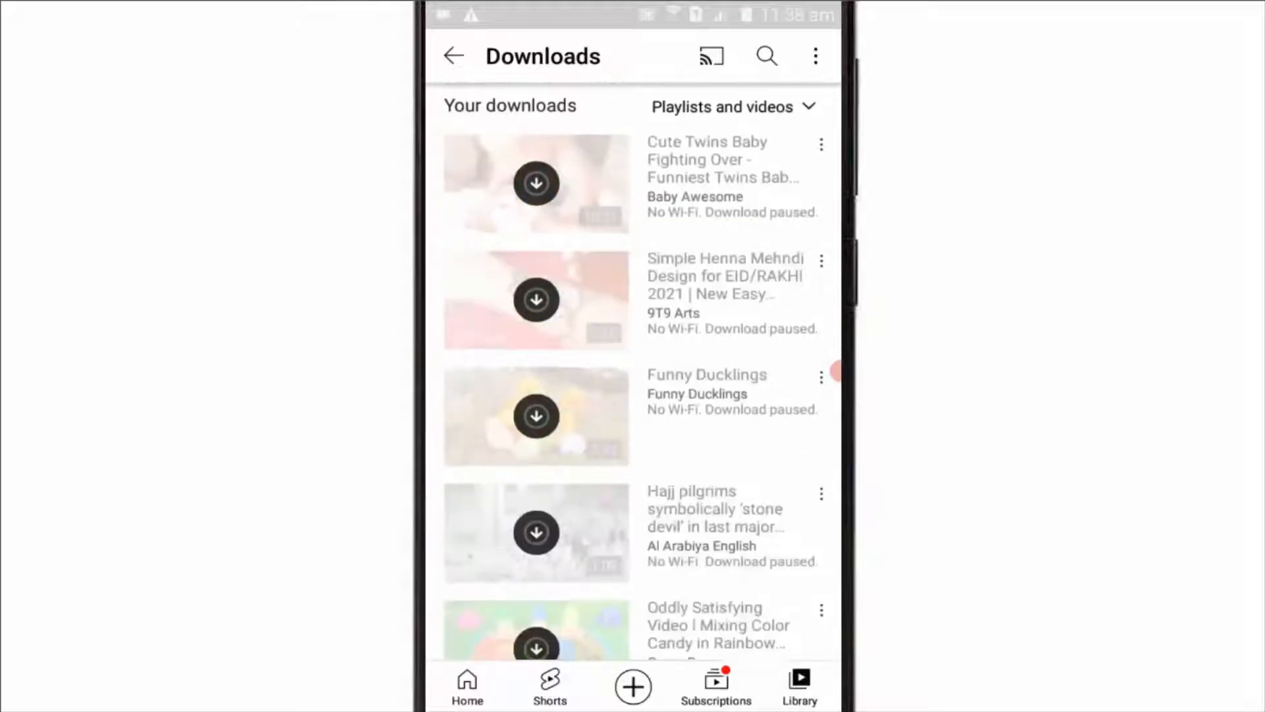
left_click(454, 56)
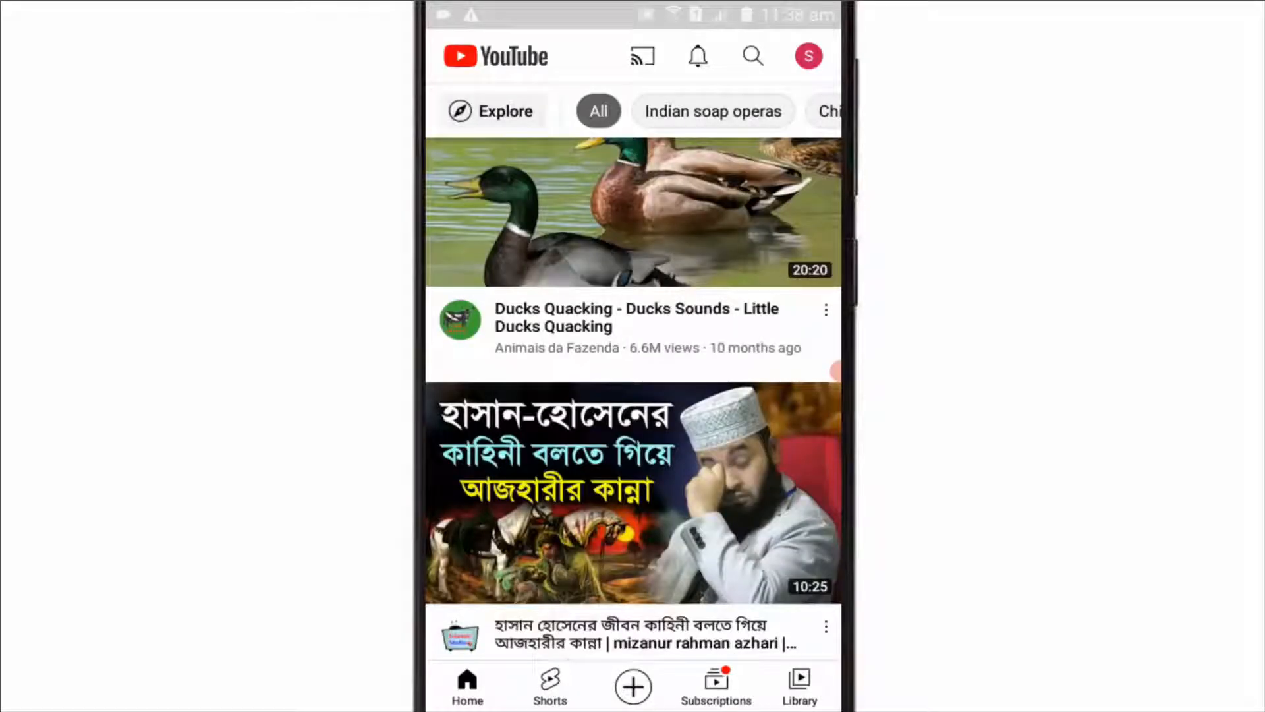
Go through the profile menu to YouTube's Downloads settings page
left_click(808, 55)
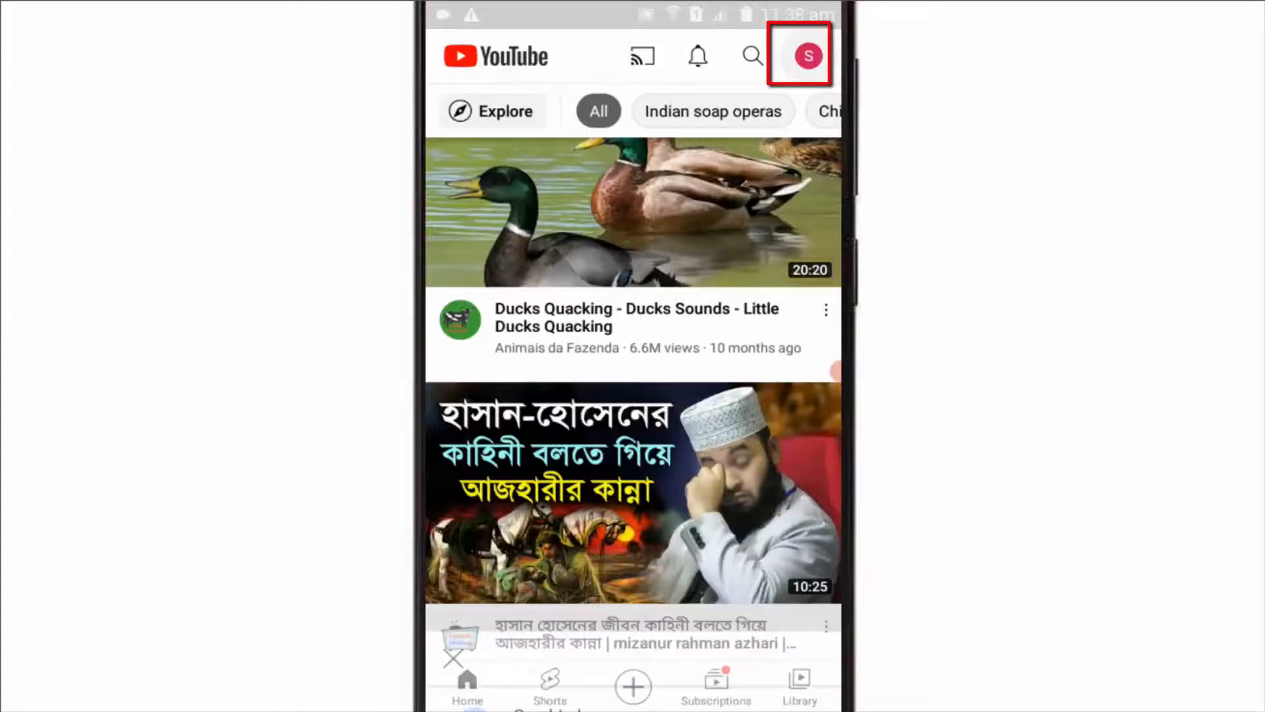
left_click(806, 56)
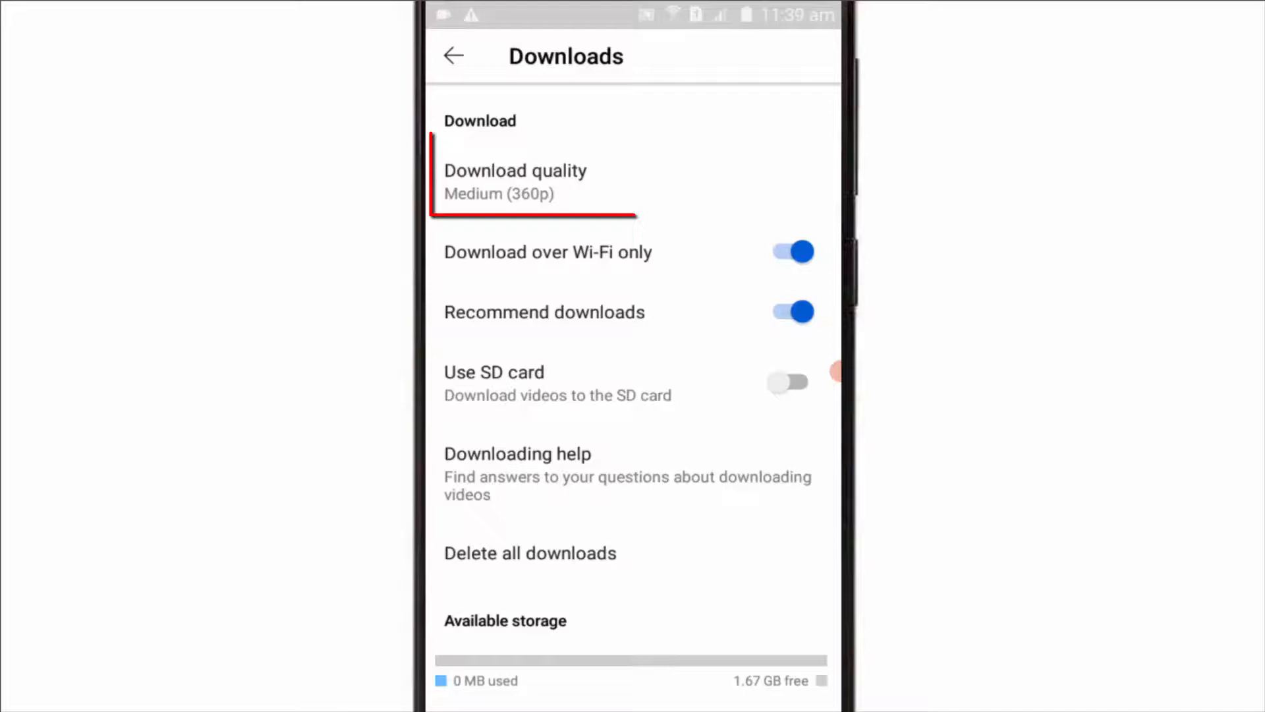
Check download quality without changing it, then disable 'Download over Wi-Fi only'
left_click(515, 182)
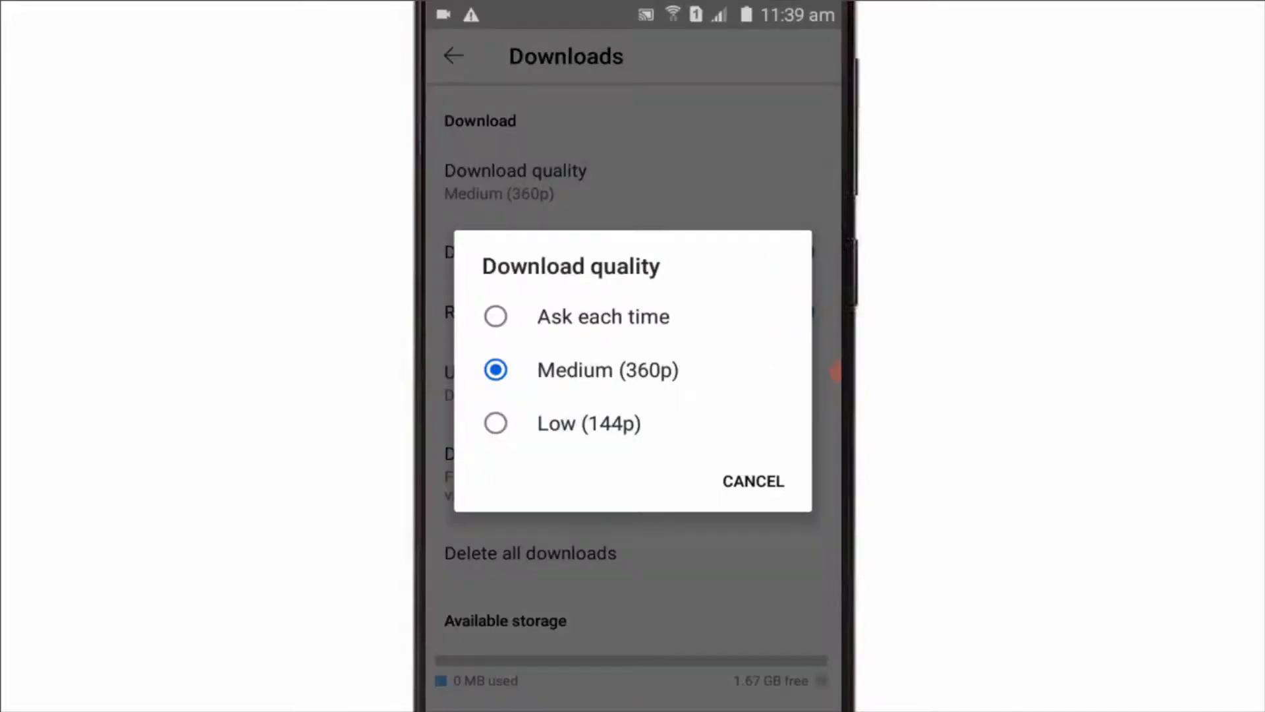
left_click(751, 481)
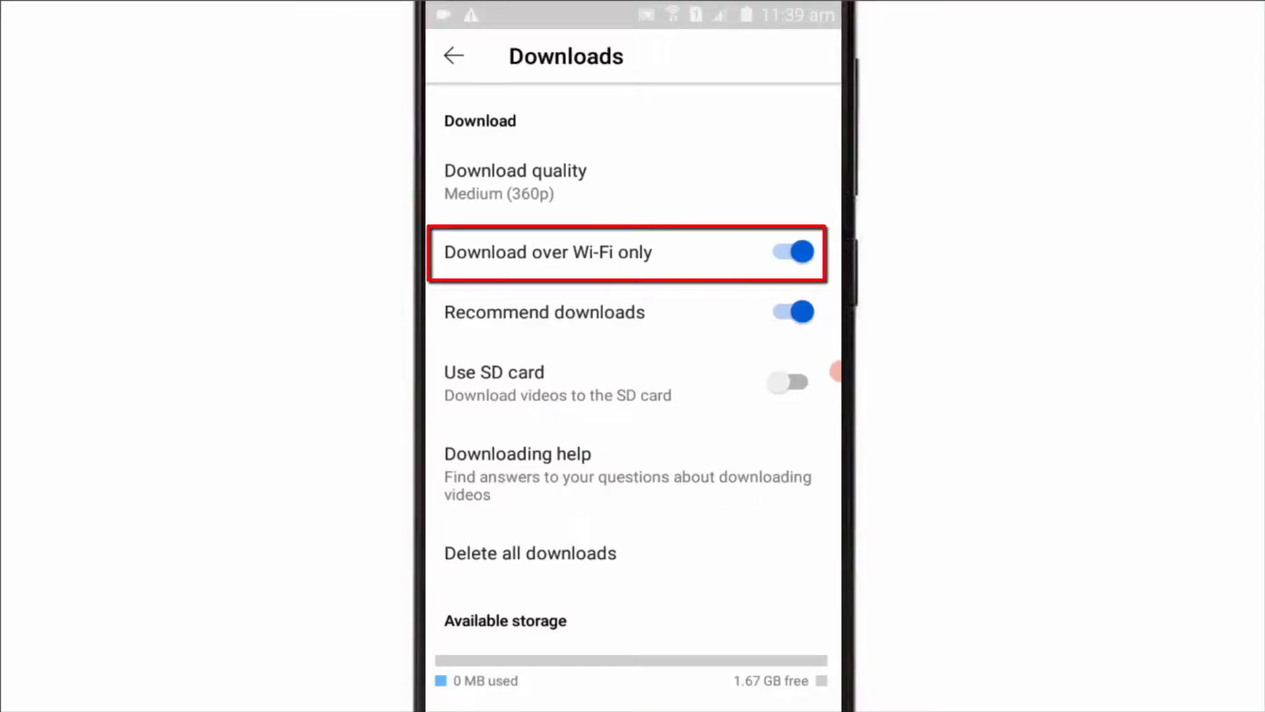
left_click(789, 252)
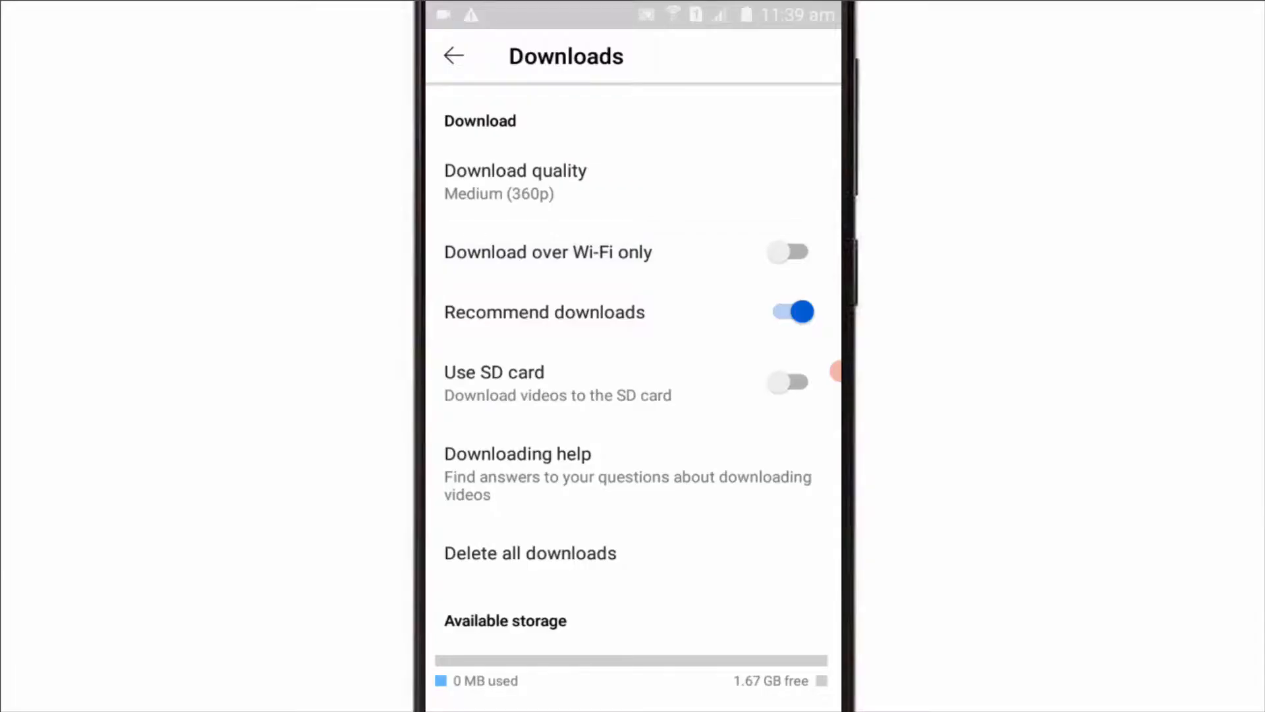
Return to the Downloads list, where one video now downloads at 0%
left_click(454, 56)
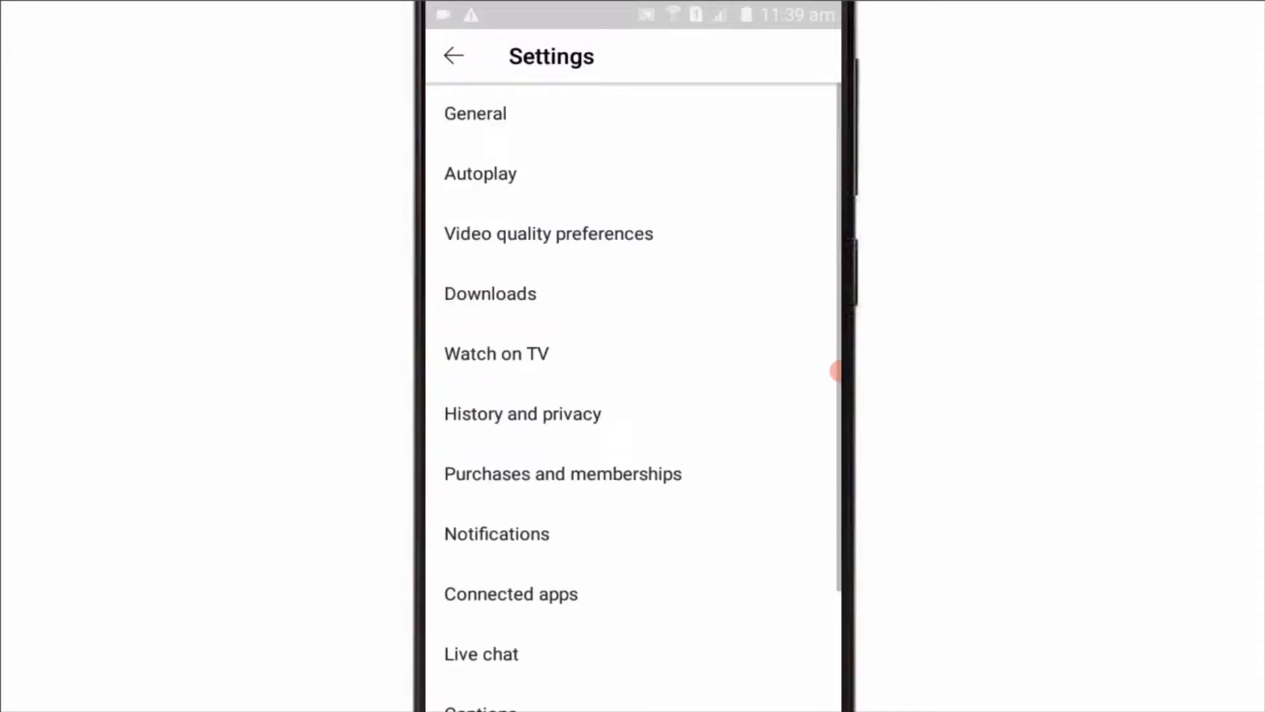
left_click(490, 293)
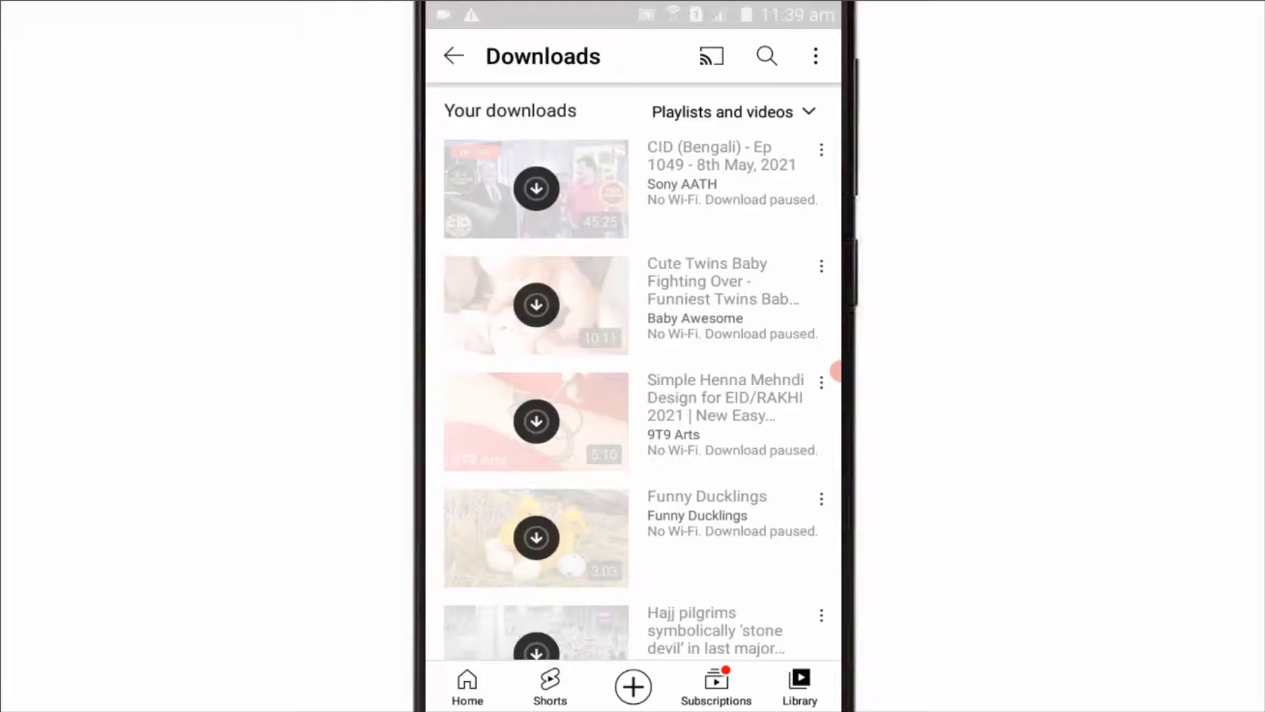
scroll("down", 3)
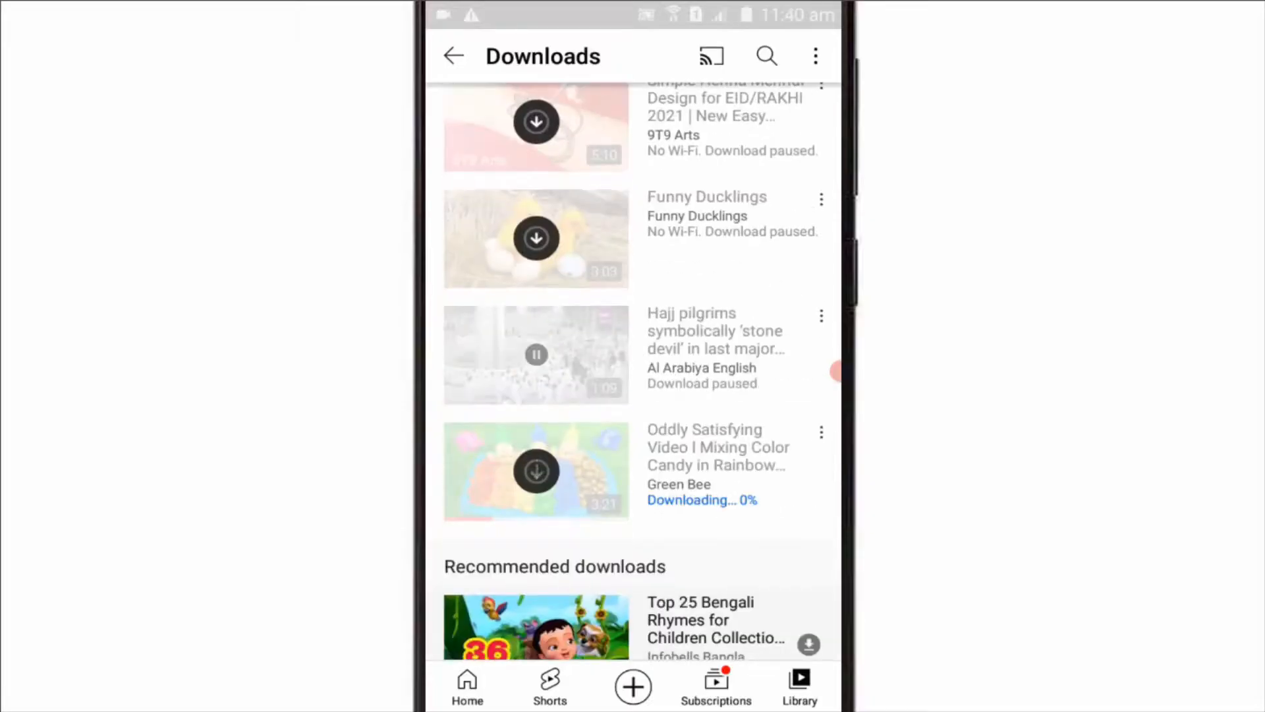